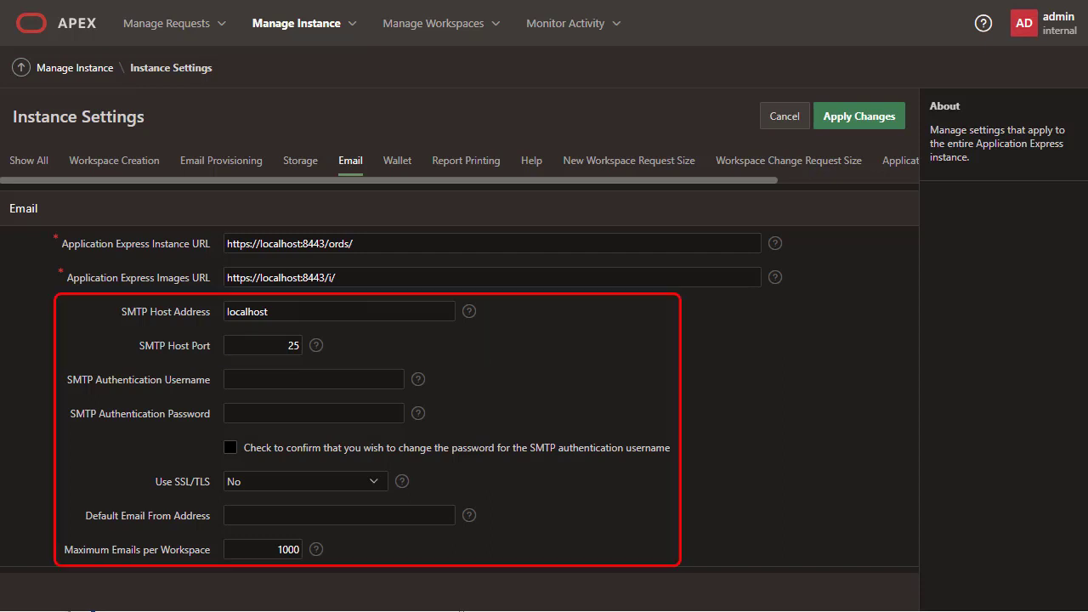
mouse_move(859, 116)
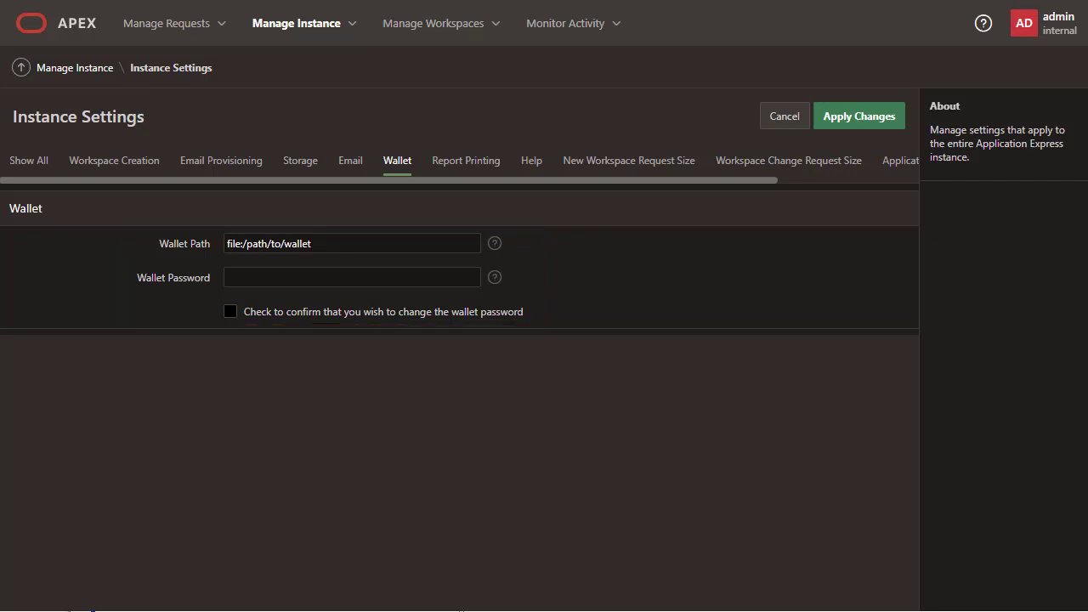
mouse_move(859, 116)
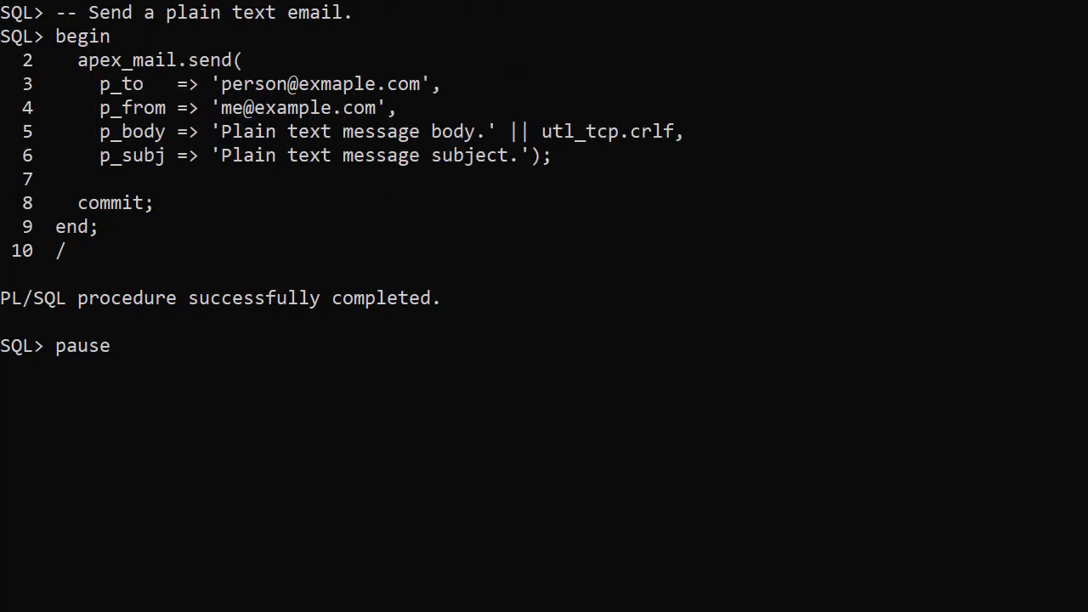
- Enter the apex_mail.send block with an HTML body for the formatted email
key("Return")
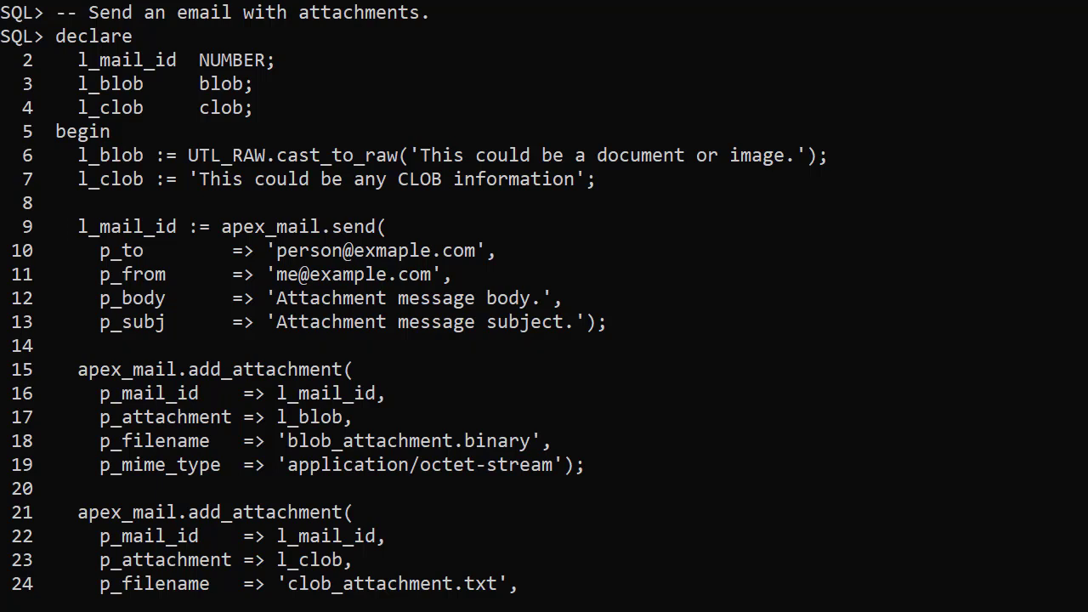
- Run the block queuing an email with BLOB and CLOB attachments via add_attachment, then commit
scroll("down", 3)
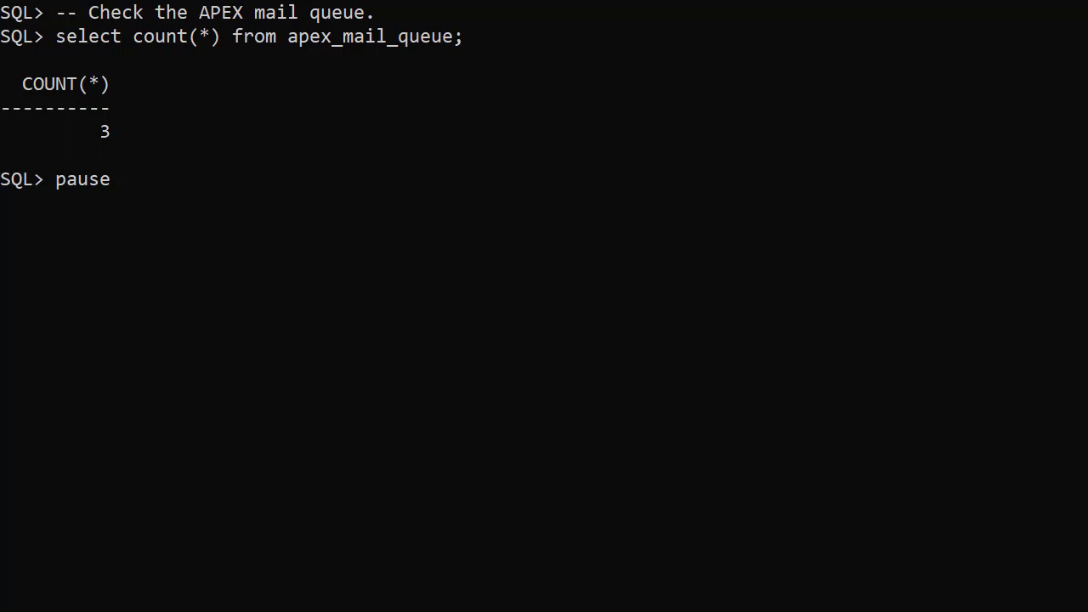
- Query select count(*) from apex_mail_queue and confirm 3 queued messages
left_click(255, 36)
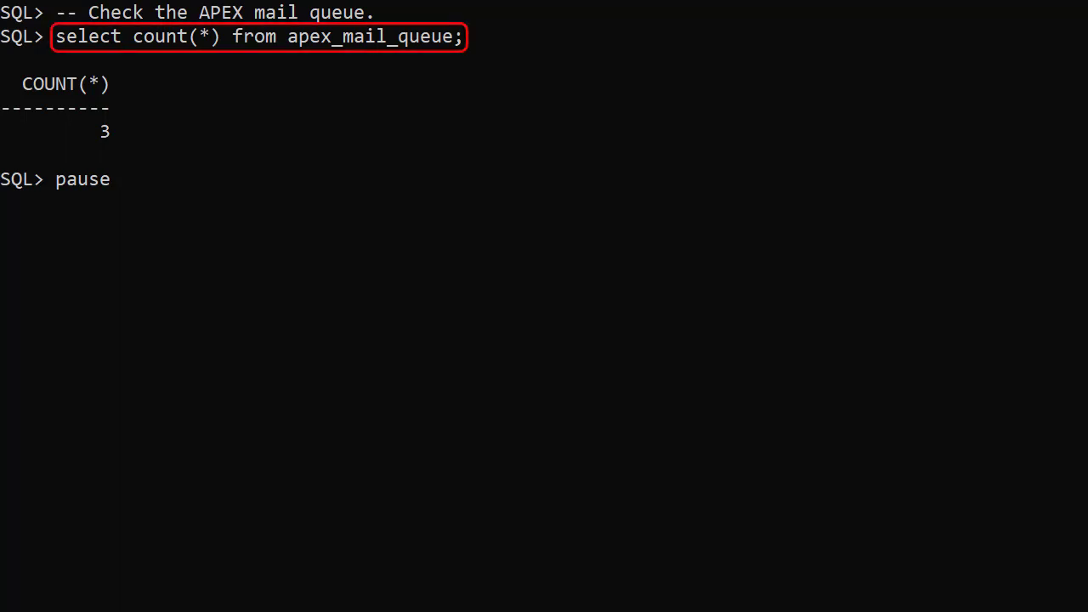